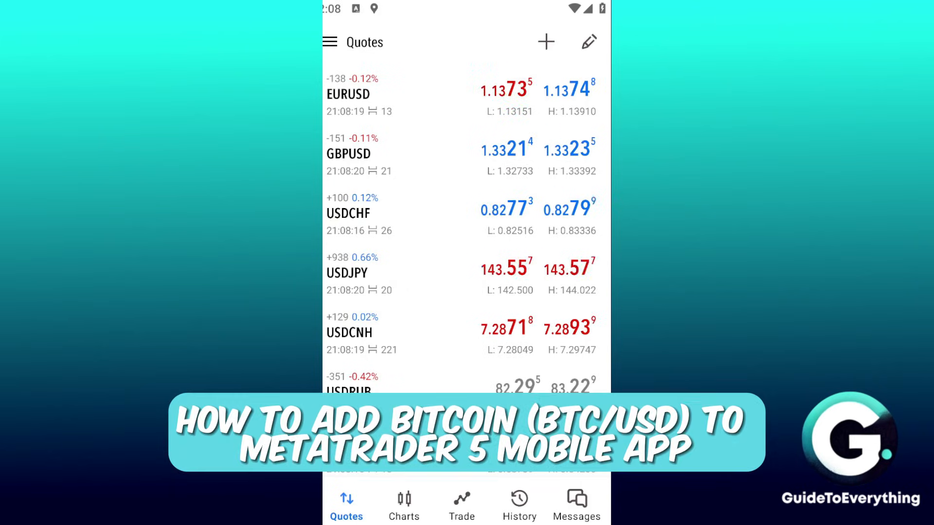
# Review the logged-in trading accounts, then open Add symbol showing Forex, Indexes, Metals, Nasdaq folders.
pyautogui.scroll(-3)
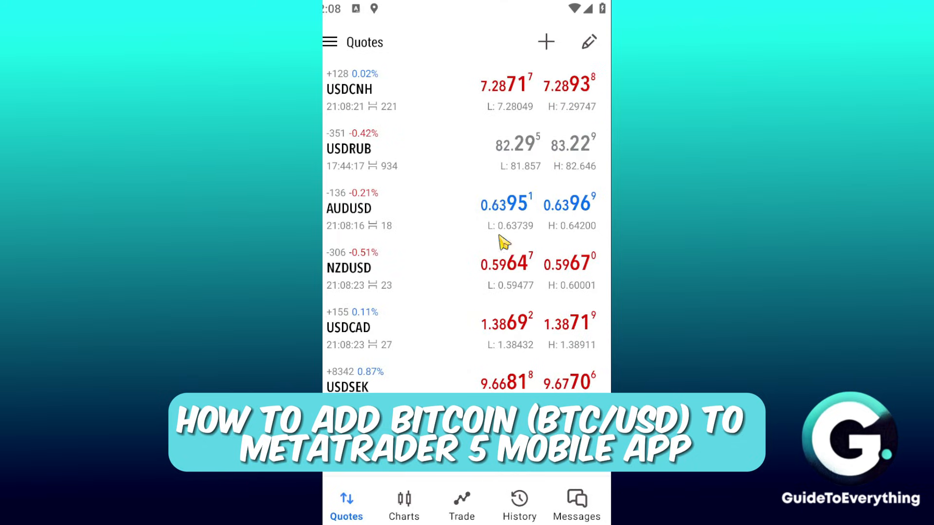
pyautogui.scroll(-3)
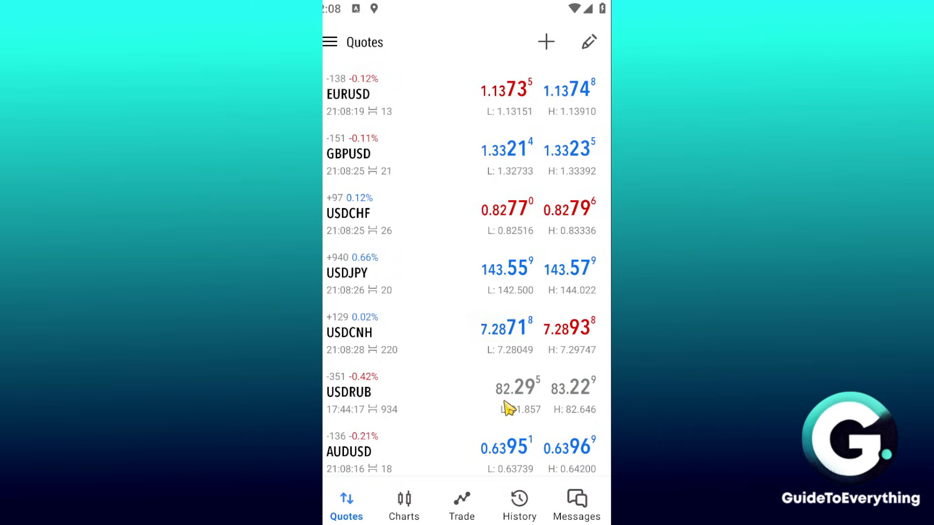
pyautogui.click(331, 42)
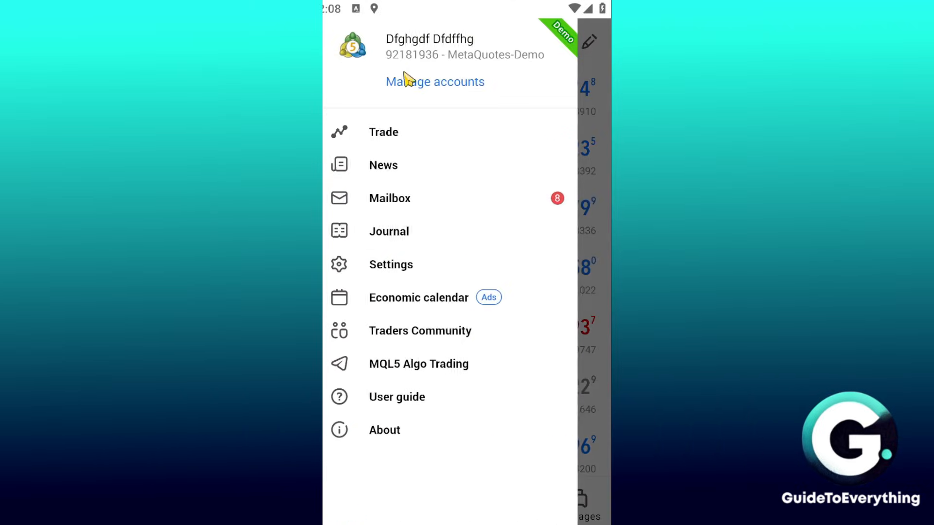
pyautogui.click(435, 81)
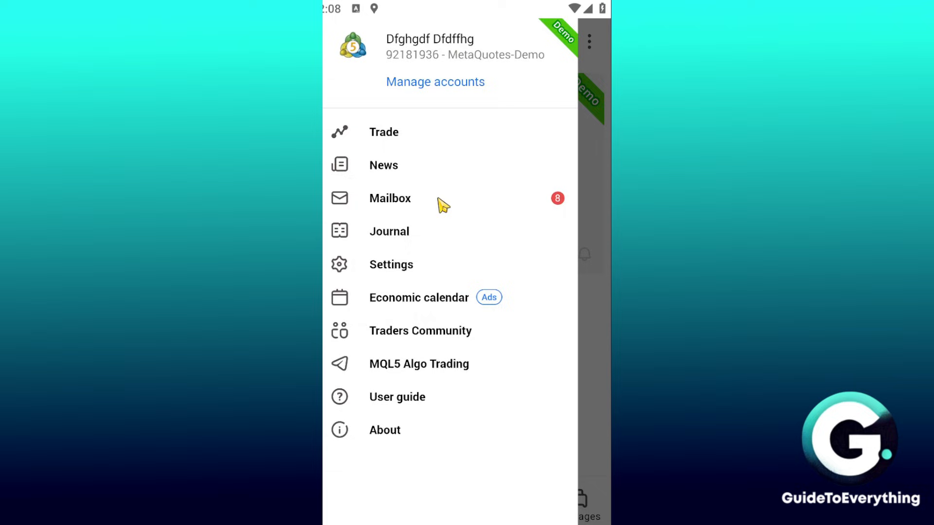
pyautogui.moveTo(580, 234)
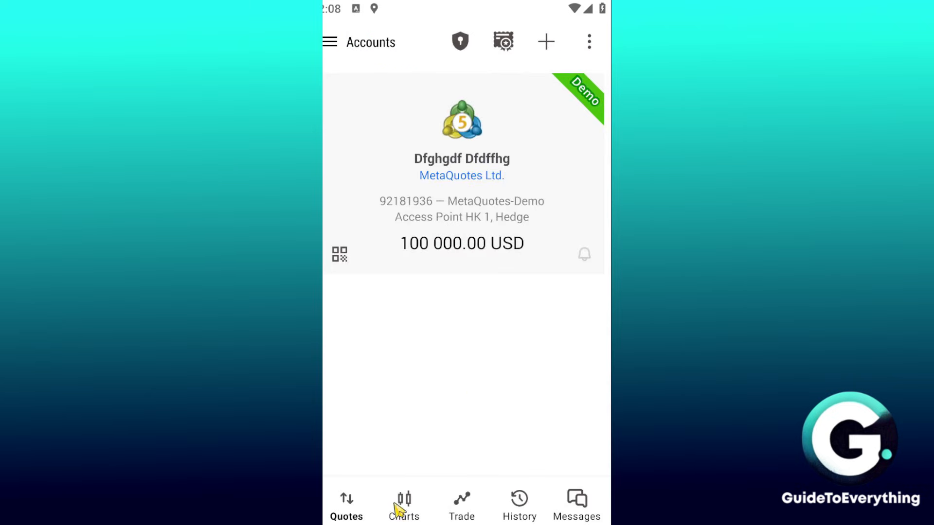
pyautogui.click(346, 503)
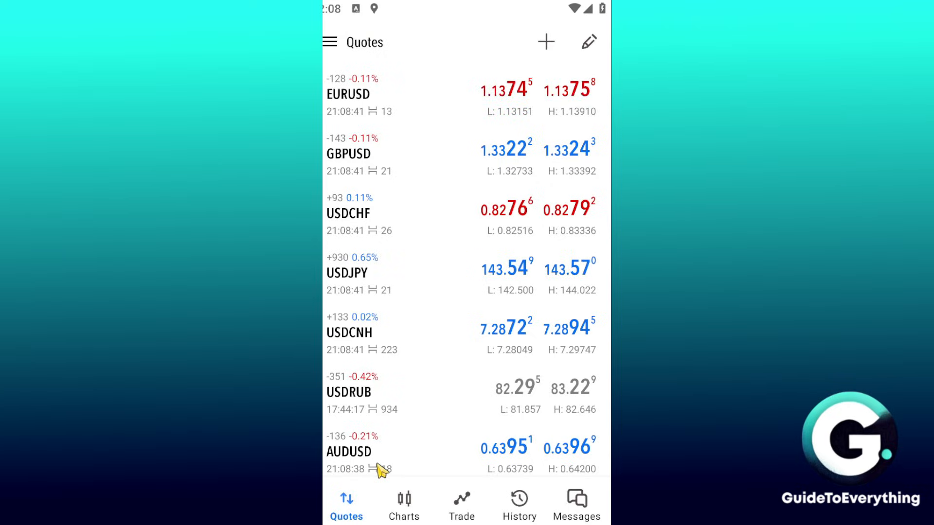
pyautogui.moveTo(554, 76)
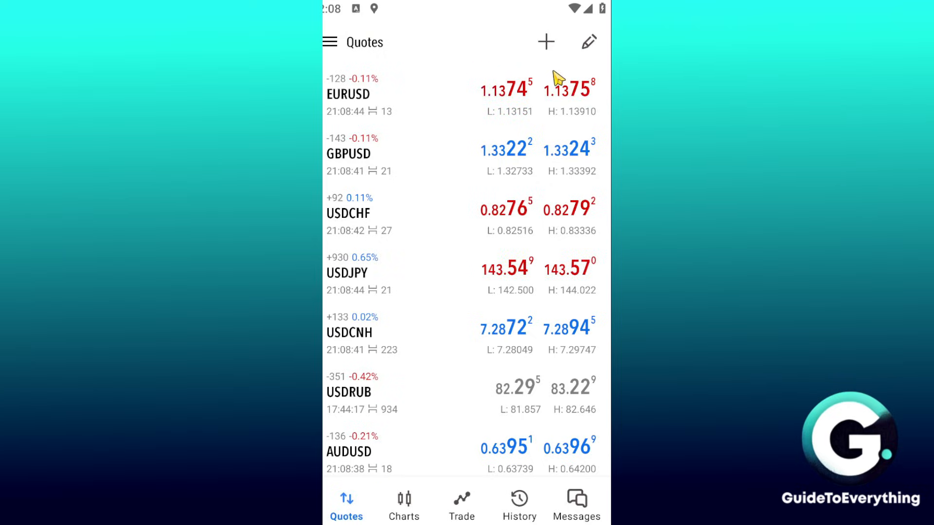
pyautogui.click(545, 41)
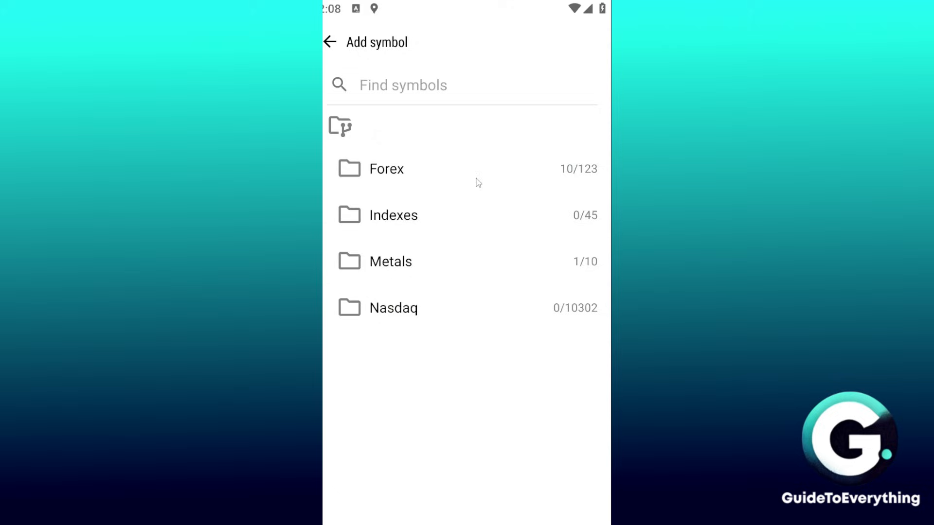
pyautogui.moveTo(406, 273)
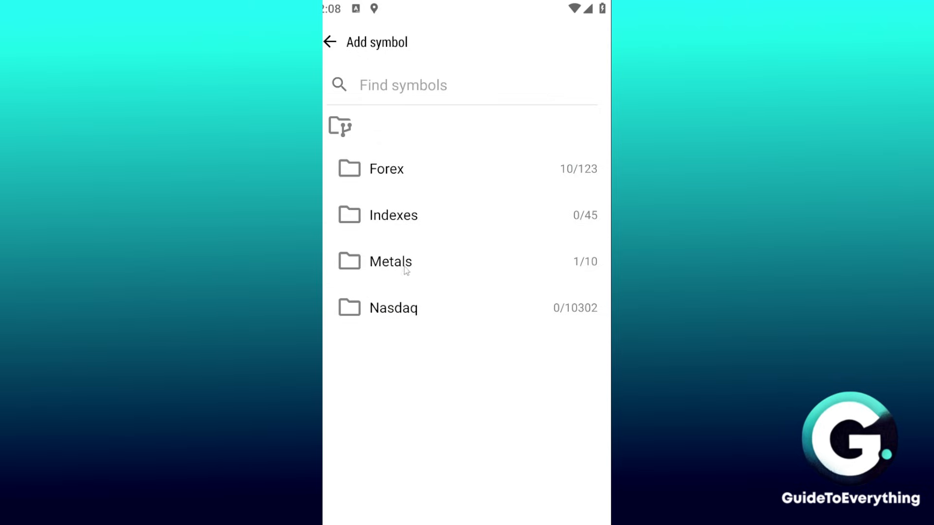
pyautogui.moveTo(420, 336)
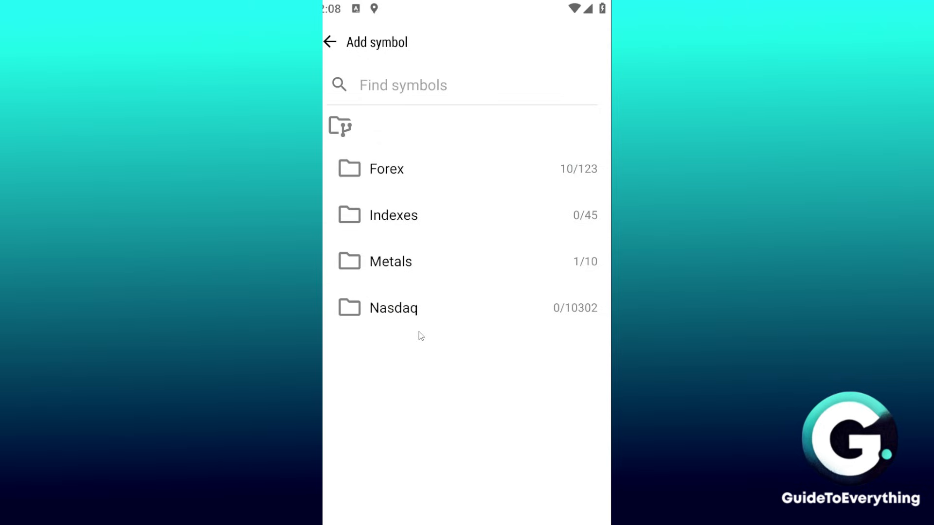
pyautogui.moveTo(445, 307)
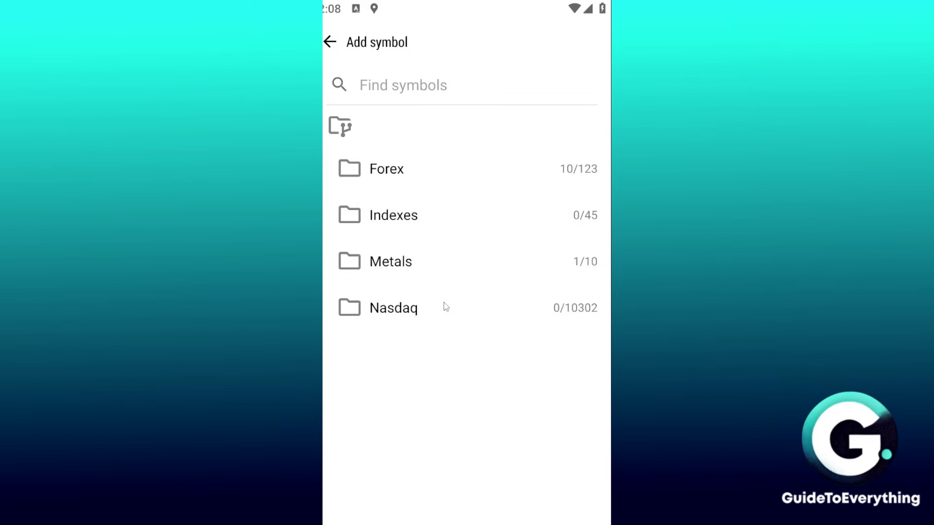
pyautogui.moveTo(442, 307)
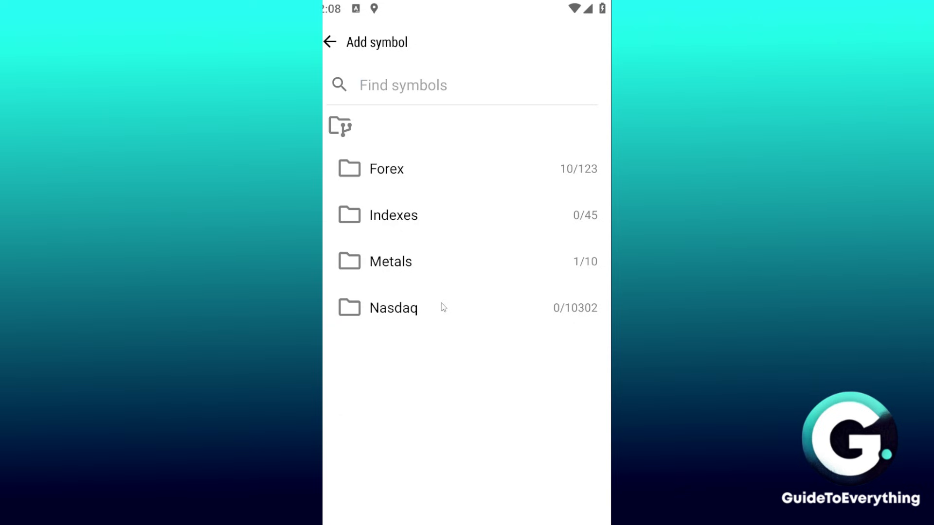
pyautogui.click(332, 41)
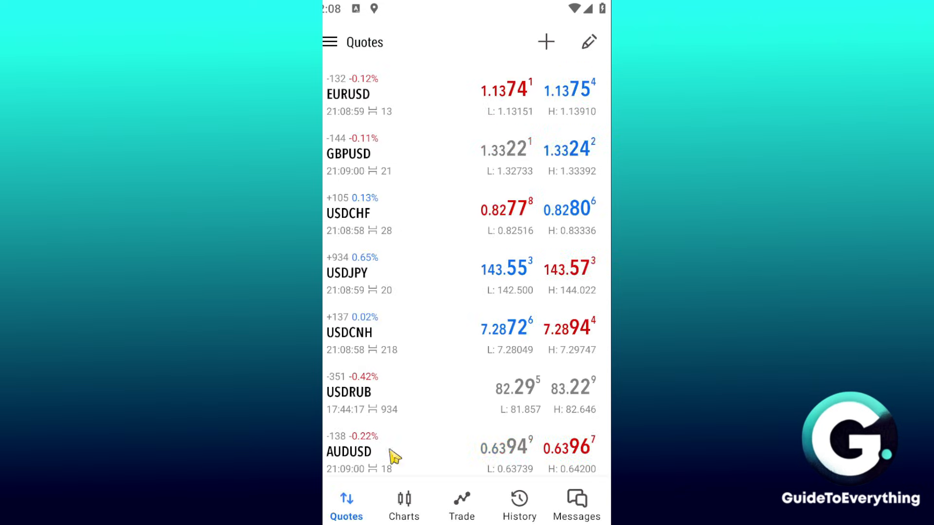
pyautogui.click(330, 42)
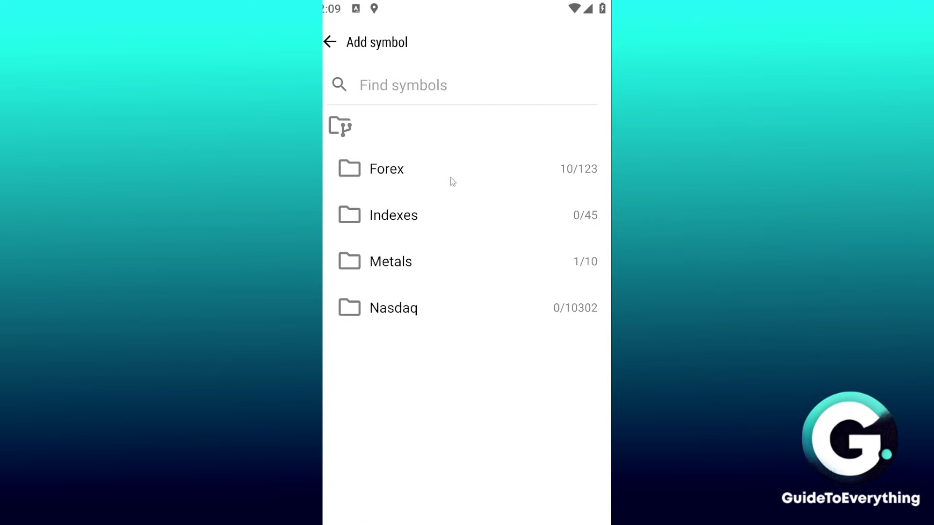
# Browse the Forex folder, return to Quotes, and open the five-minute XAUUSD candlestick chart.
pyautogui.click(385, 169)
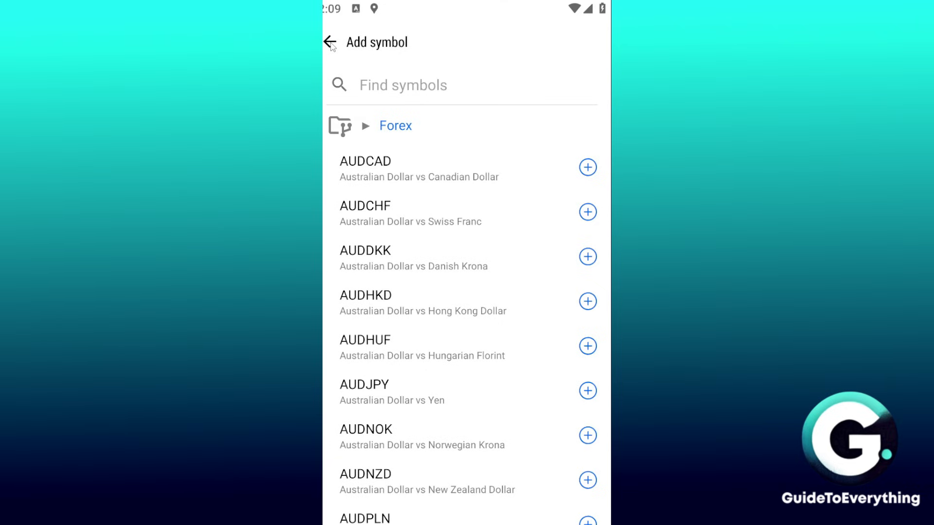
pyautogui.click(331, 42)
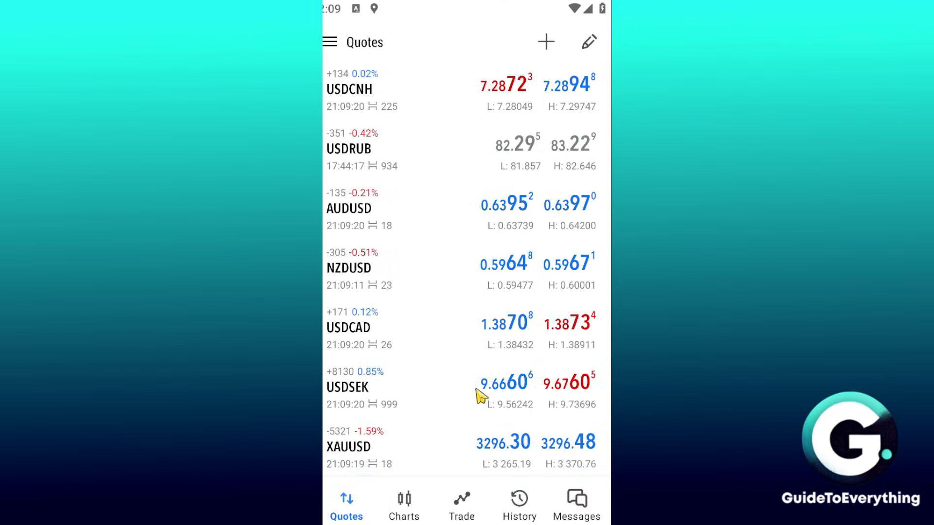
pyautogui.click(404, 505)
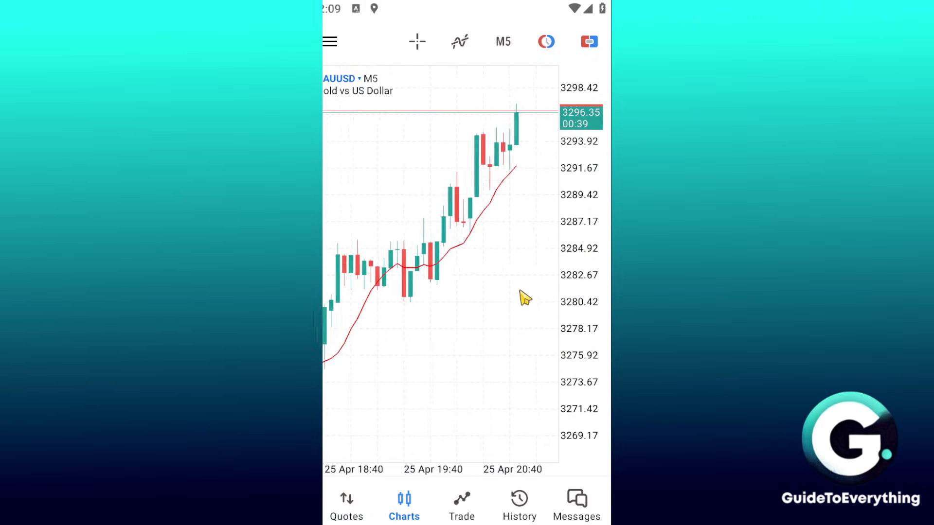